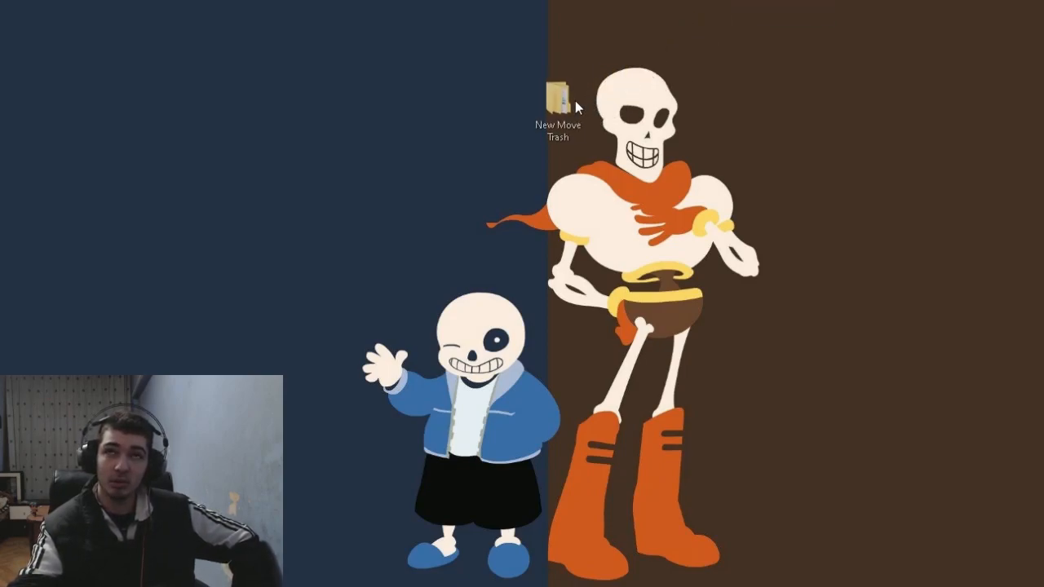
Step: Move the New Move Trash folder icon leftward onto the dark blue area of the desktop
drag(556, 98, 369, 204)
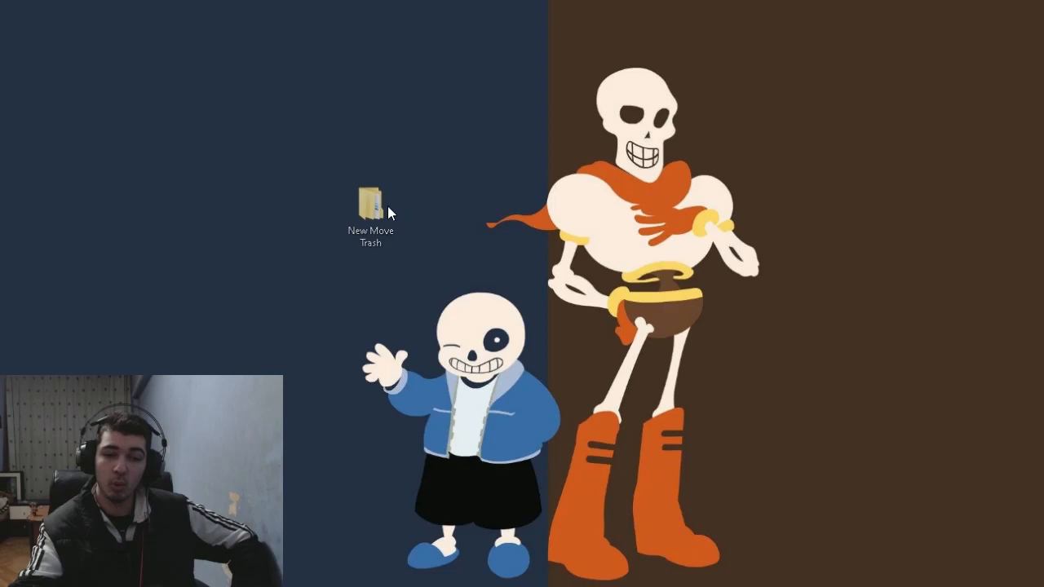
drag(368, 199, 392, 190)
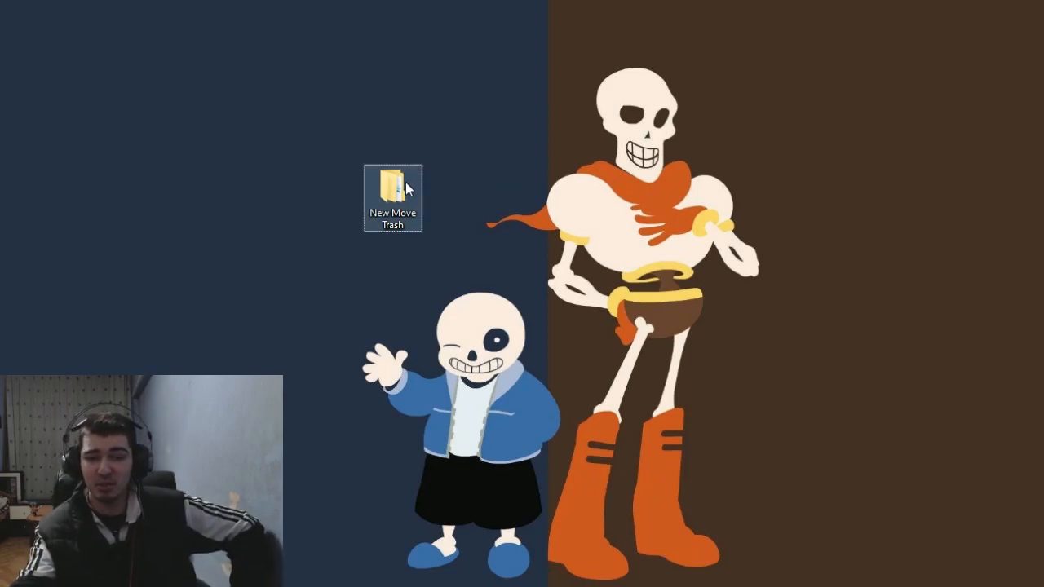
Step: Open the New Move Trash folder in File Explorer, revealing Combos, Negatives and Positives
double_click(391, 186)
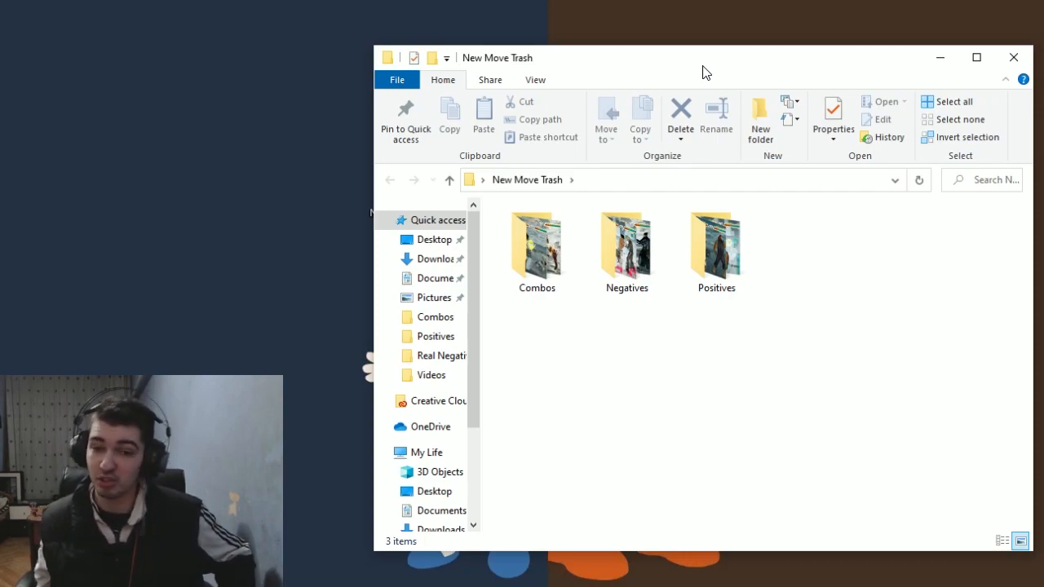
mouse_move(694, 336)
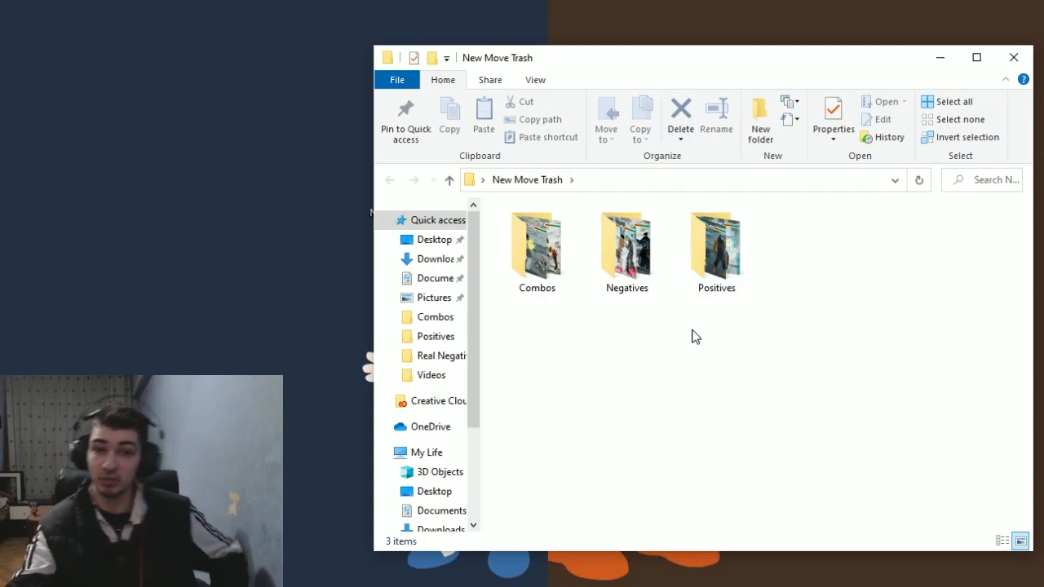
mouse_move(642, 245)
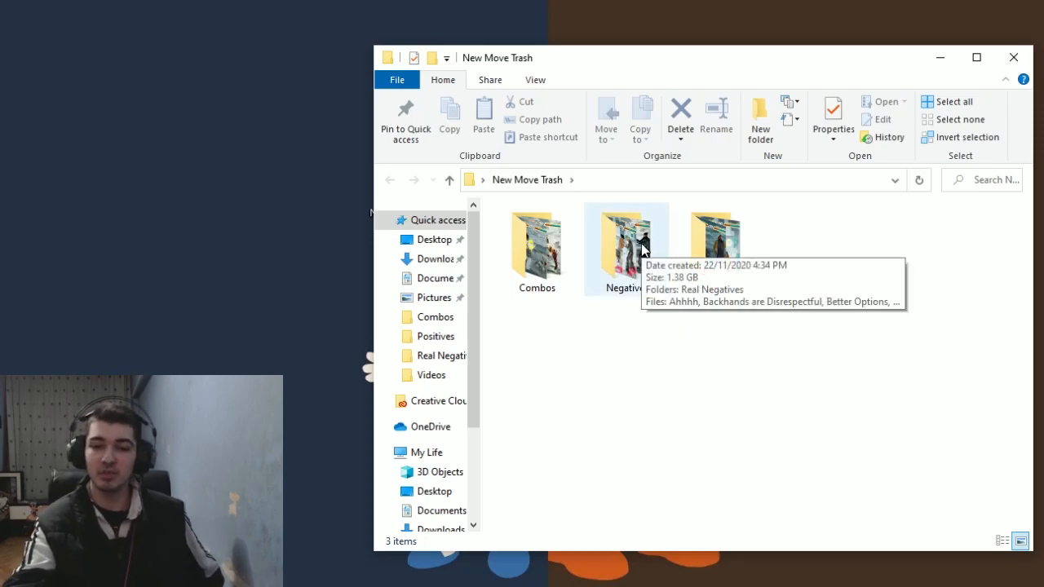
Step: Open the Negatives folder, browse its 58 items and select the Real Negatives subfolder
double_click(624, 245)
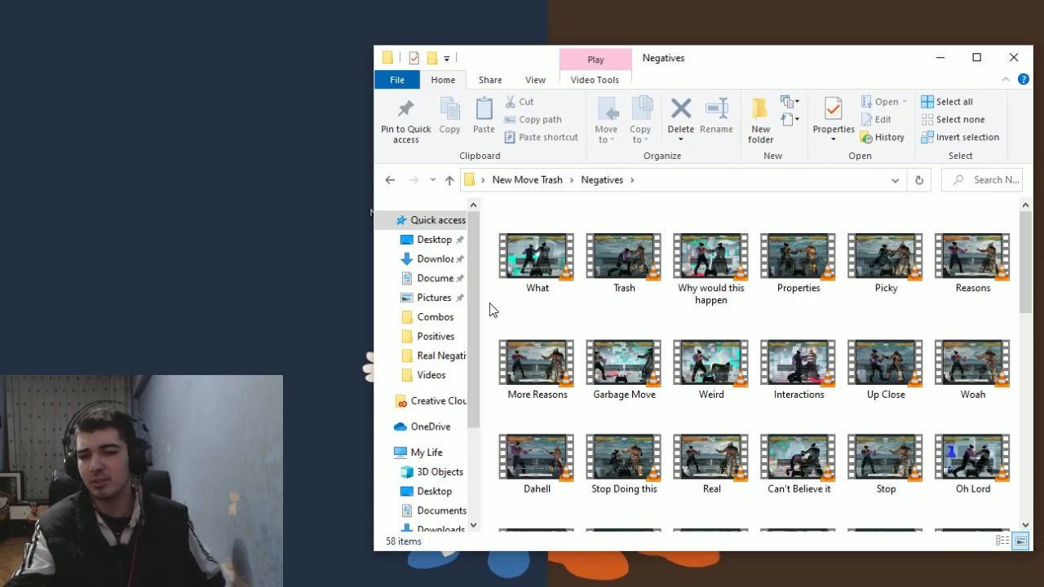
scroll(down, 3)
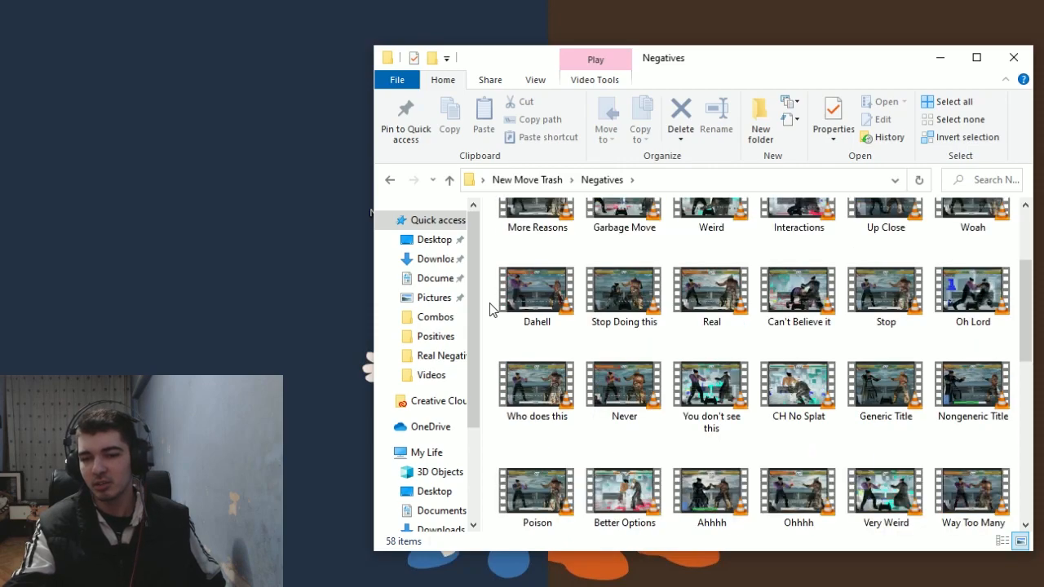
scroll(down, 3)
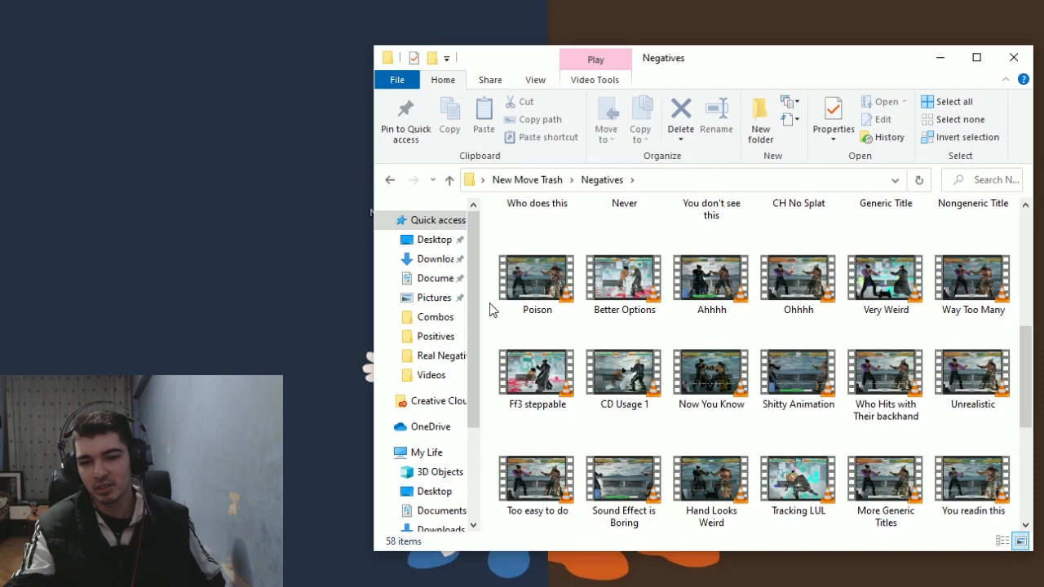
scroll(up, 3)
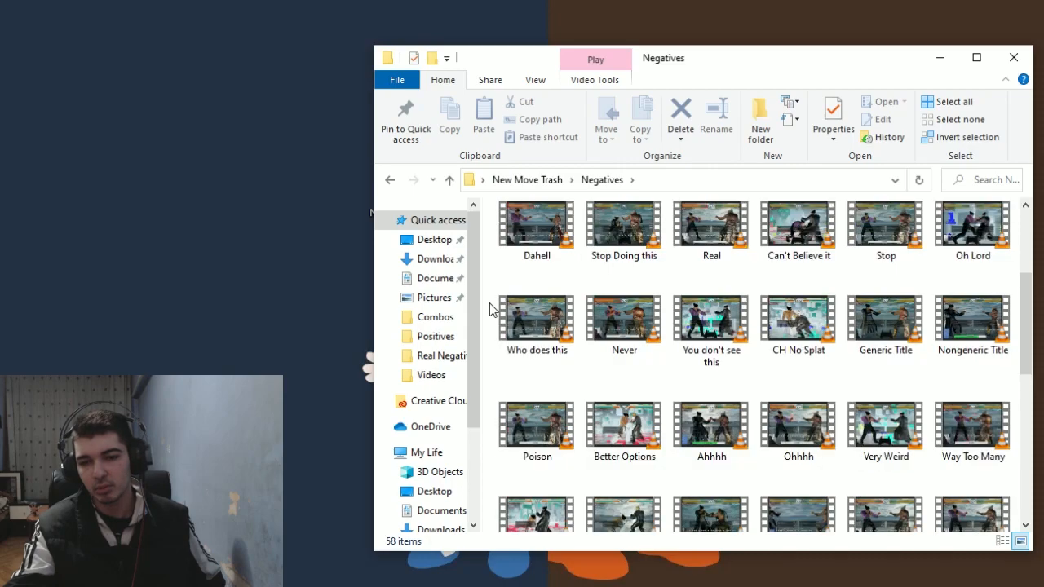
scroll(down, 3)
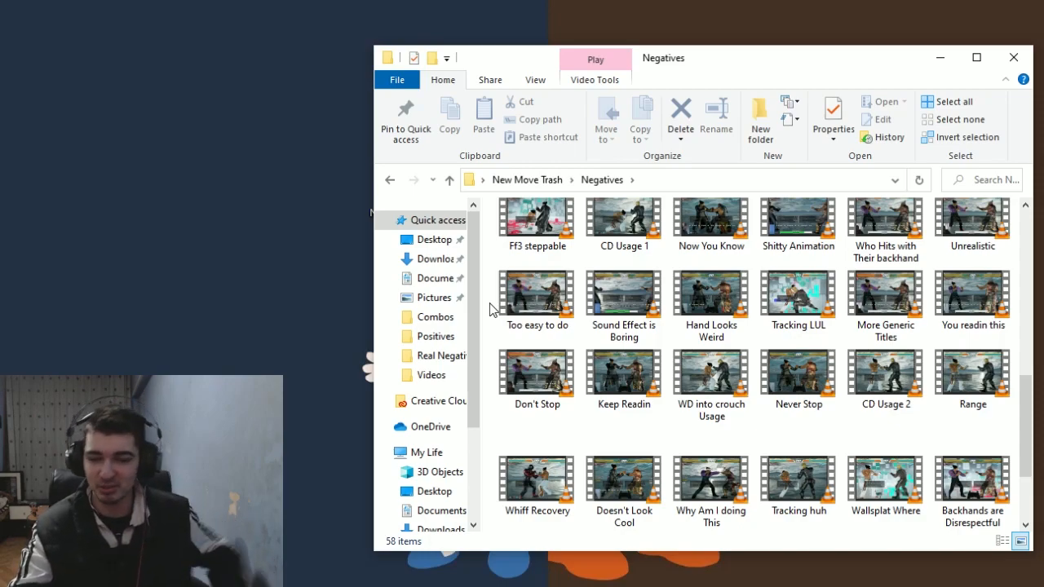
scroll(down, 3)
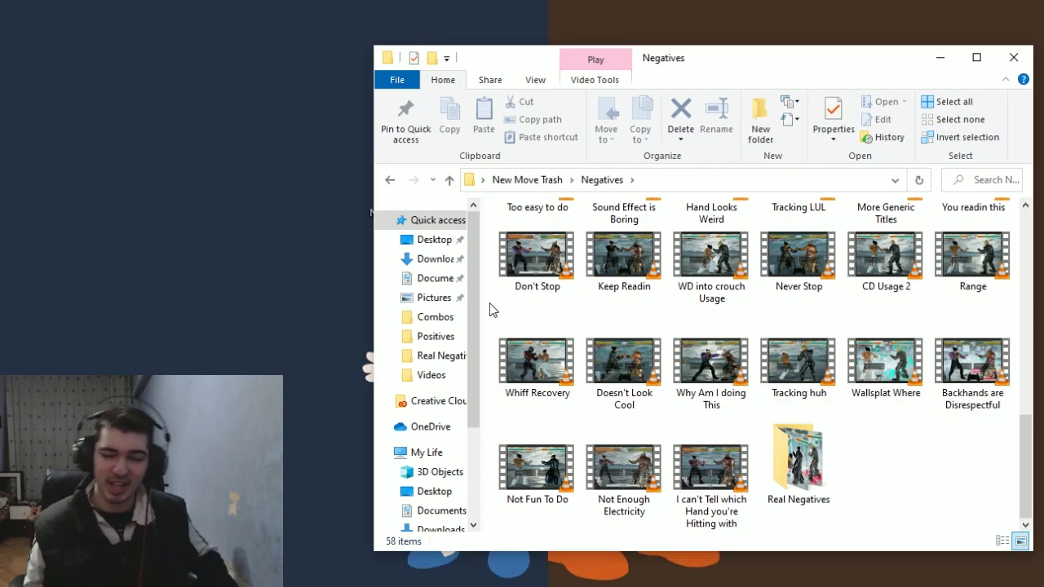
click(797, 460)
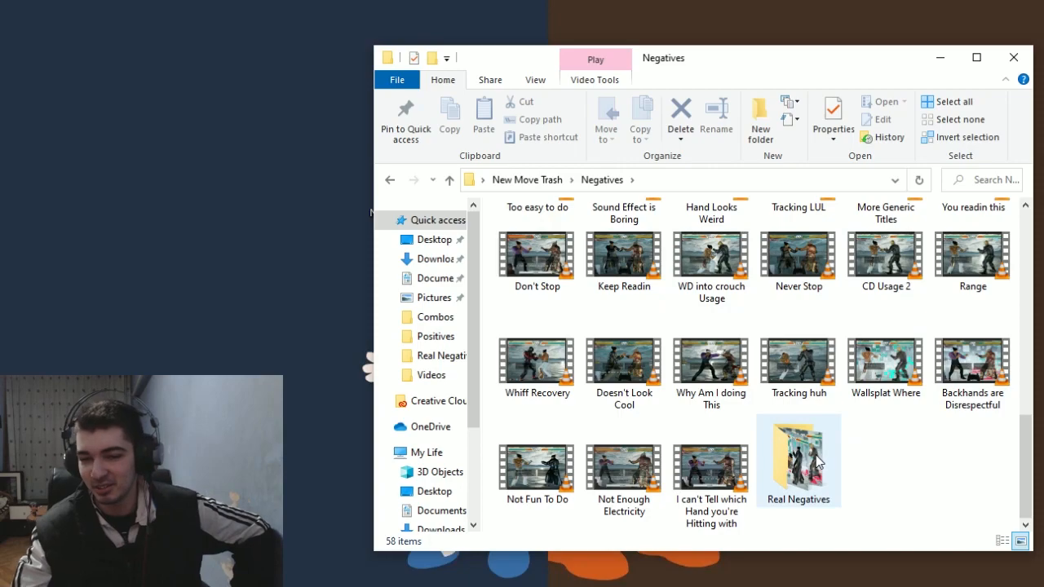
Step: Open the Real Negatives folder, showing its 11 video clips
double_click(799, 460)
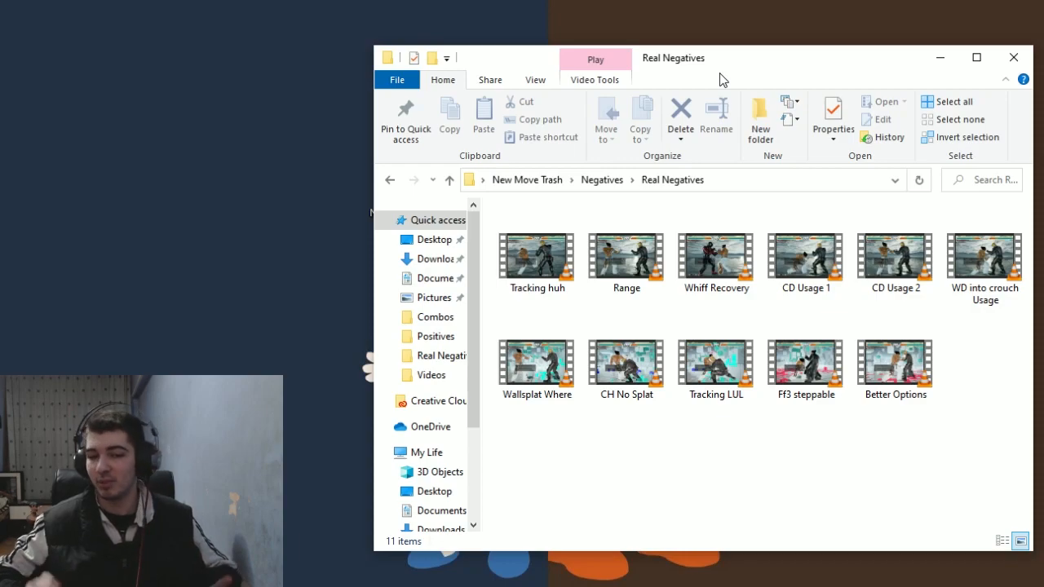
mouse_move(707, 67)
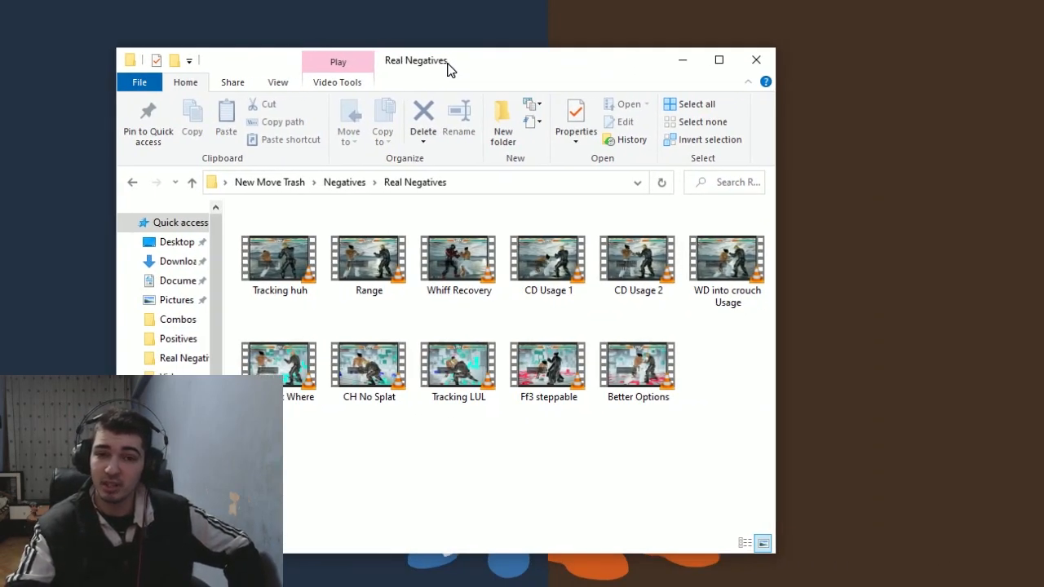
mouse_move(368, 258)
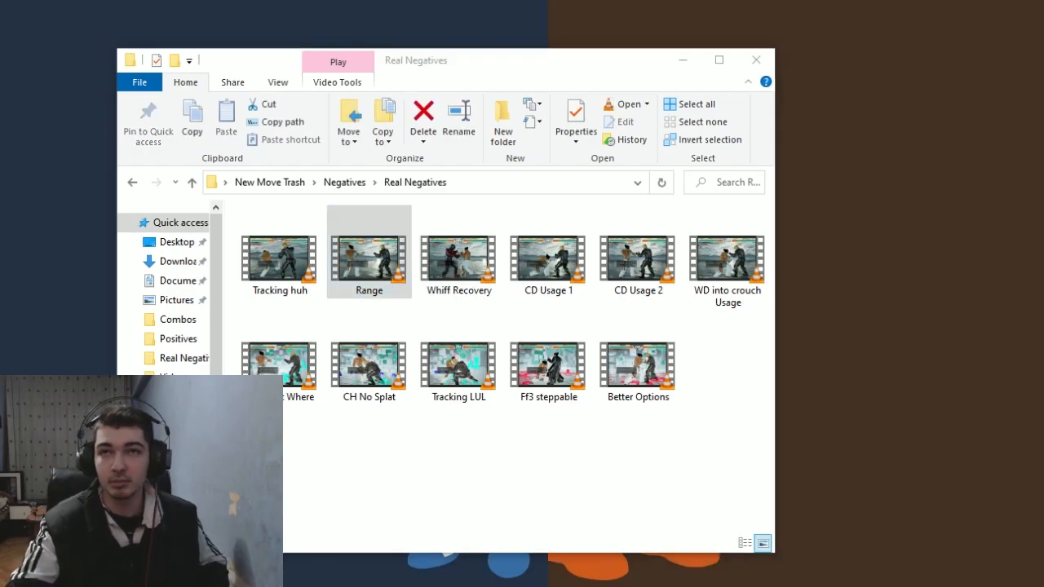
Step: Play the Range clip in VLC, replay it and pause, leaving it alone in the playlist
double_click(369, 251)
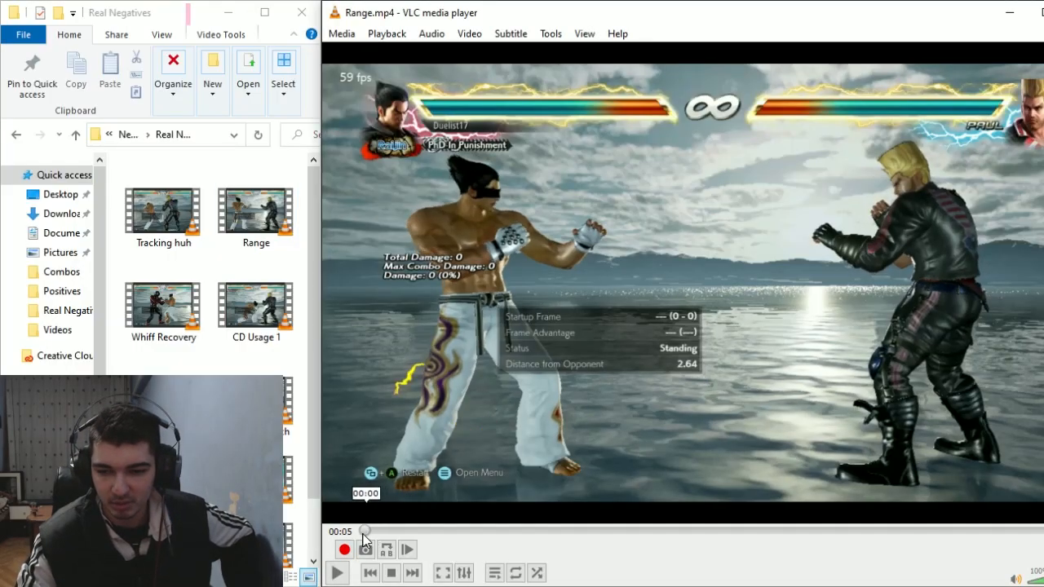
click(335, 572)
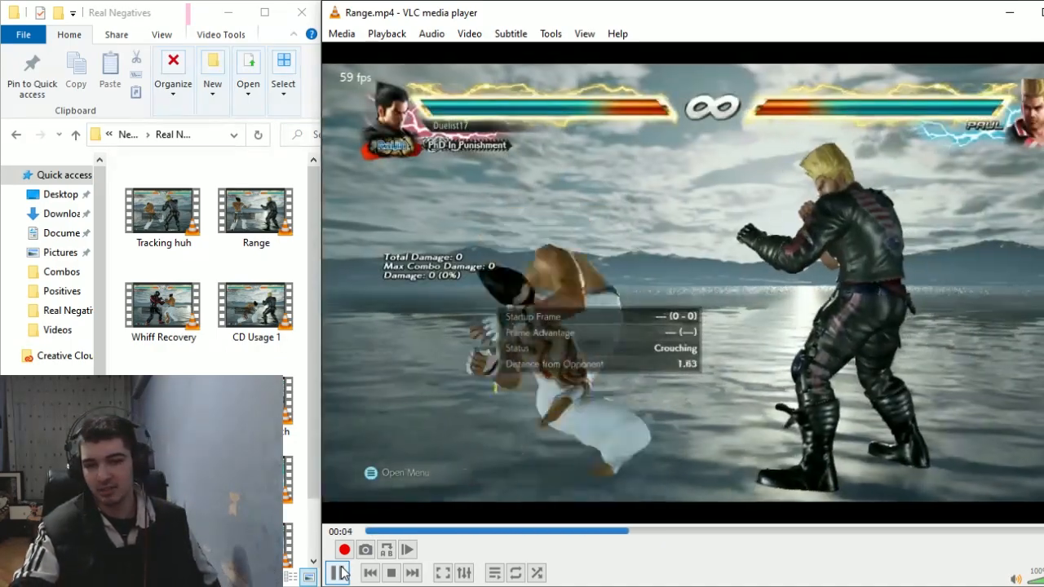
click(337, 573)
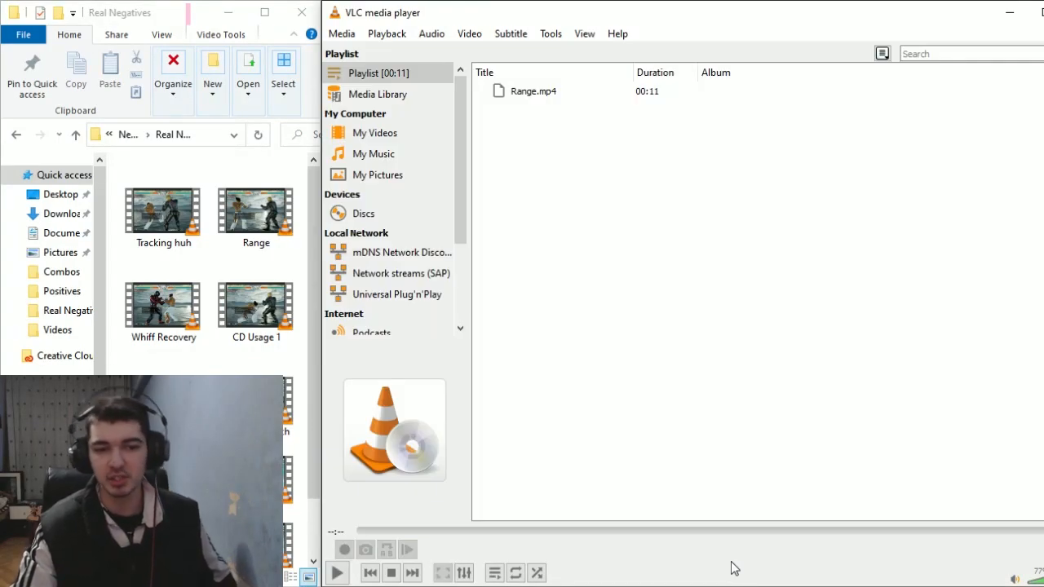
Step: Return to File Explorer and select the Whiff Recovery clip
click(530, 91)
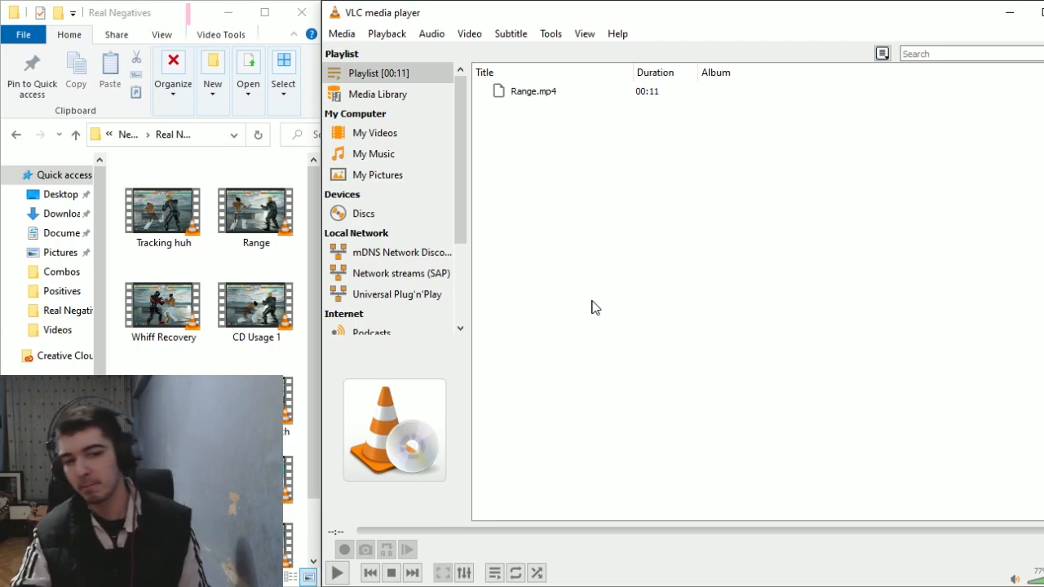
click(161, 307)
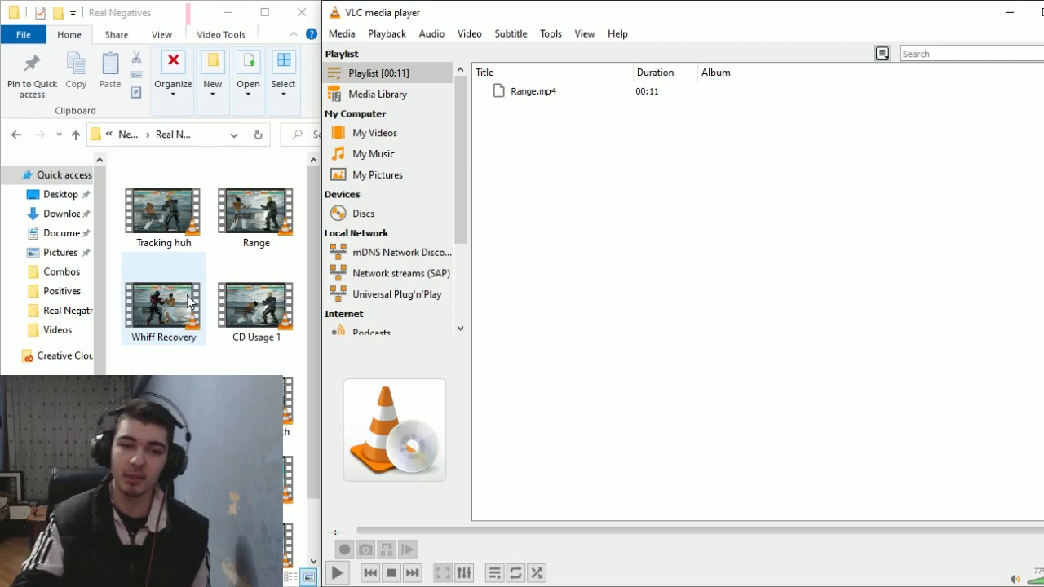
click(164, 212)
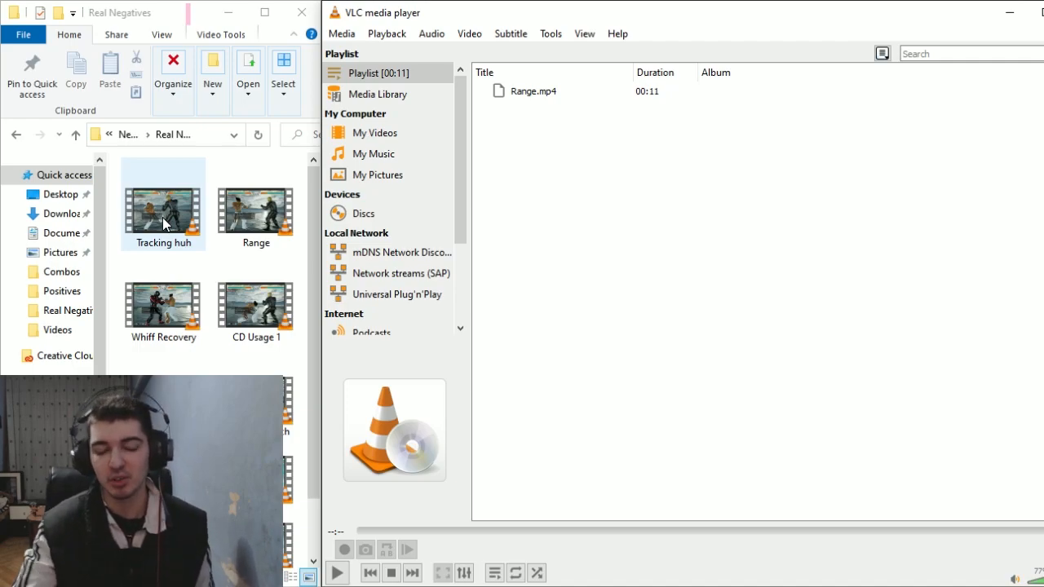
Step: Play the Whiff Recovery clip to the +15 frame advantage readout, then select CD Usage 1
double_click(163, 307)
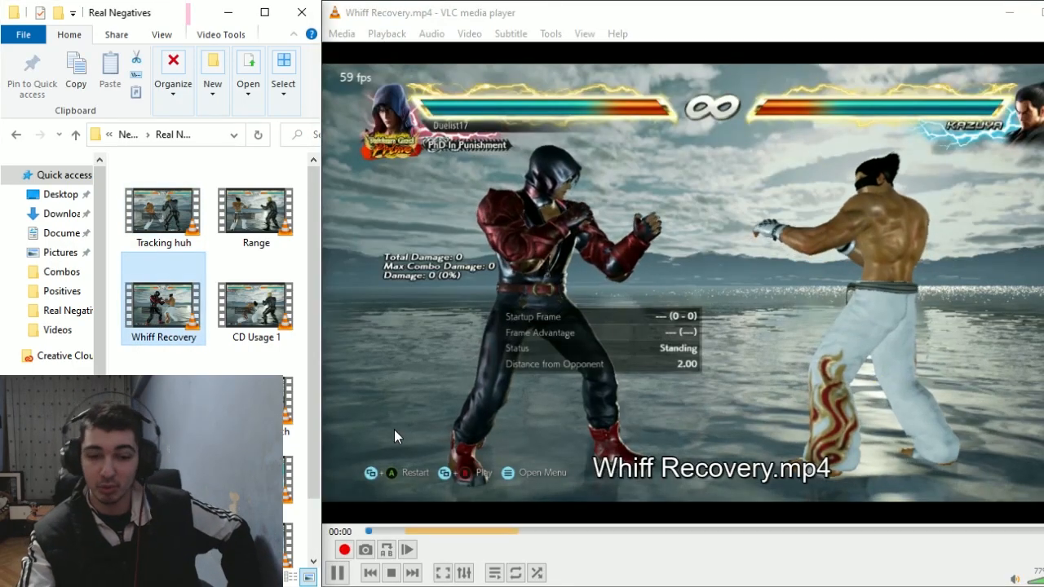
click(337, 572)
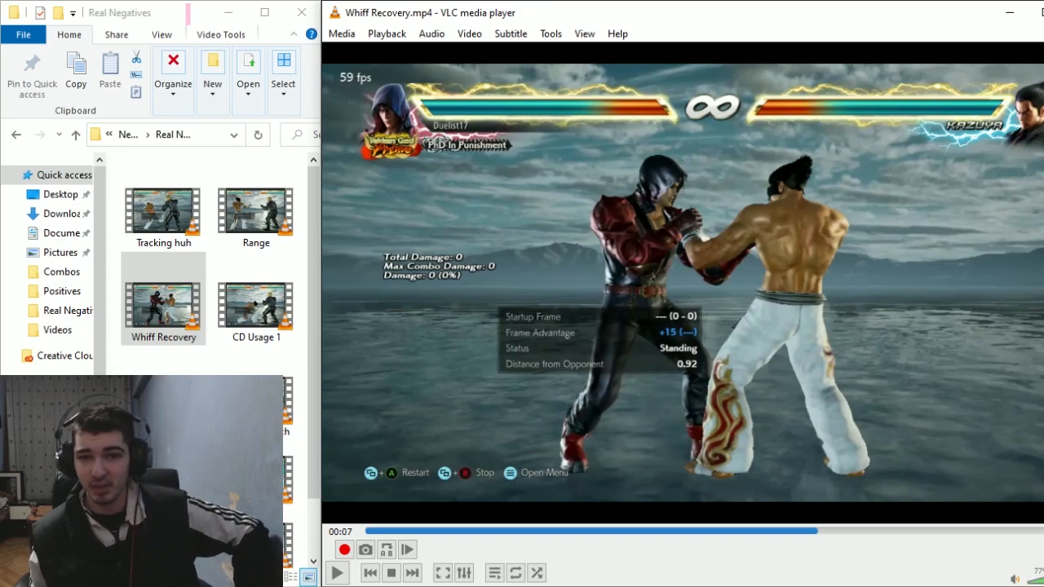
mouse_move(571, 264)
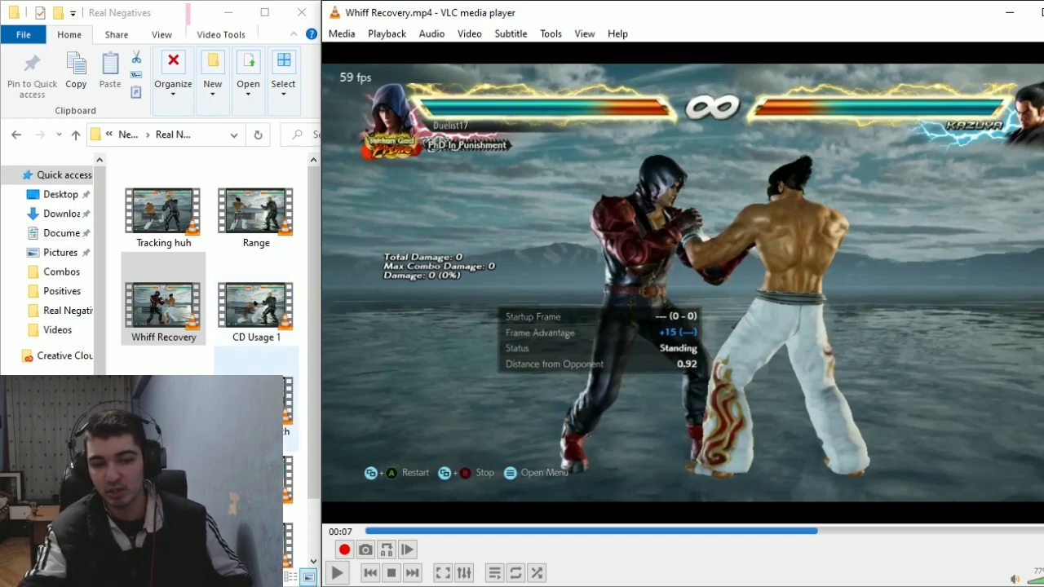
click(254, 301)
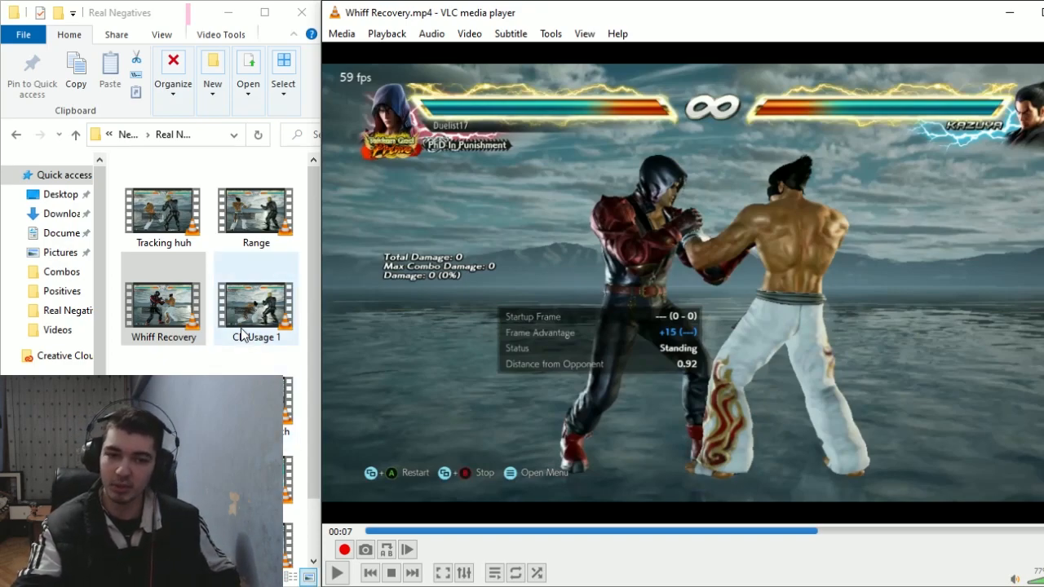
click(256, 296)
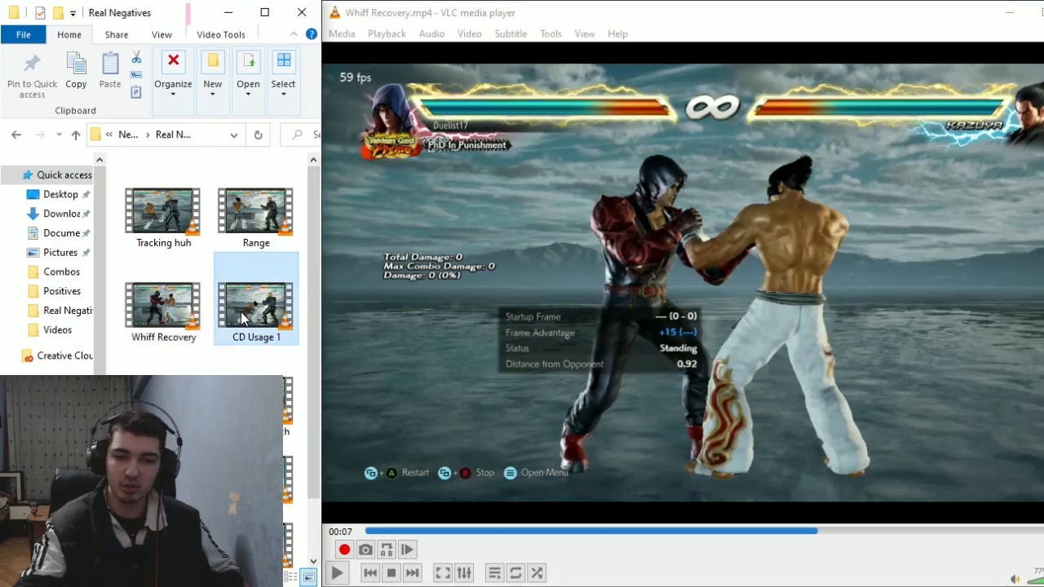
Step: Play the CD Usage 1 clip in VLC and toggle its playback to review it
double_click(256, 302)
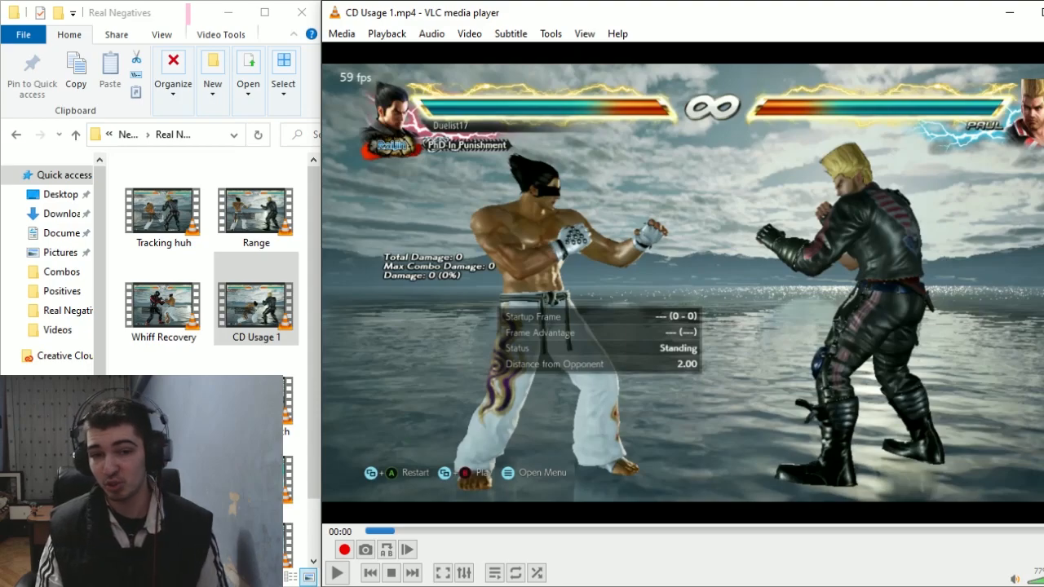
mouse_move(530, 307)
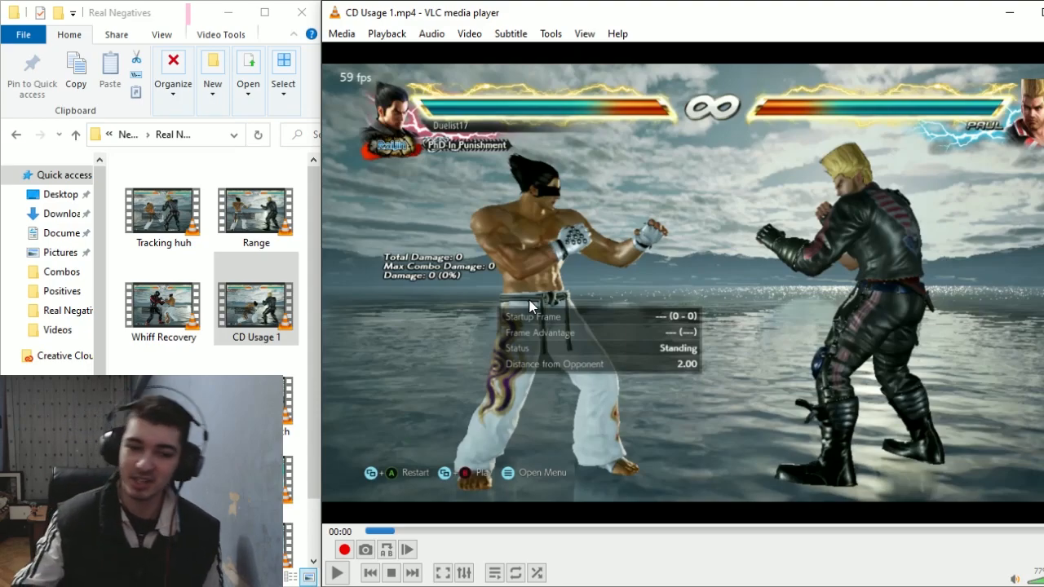
click(336, 573)
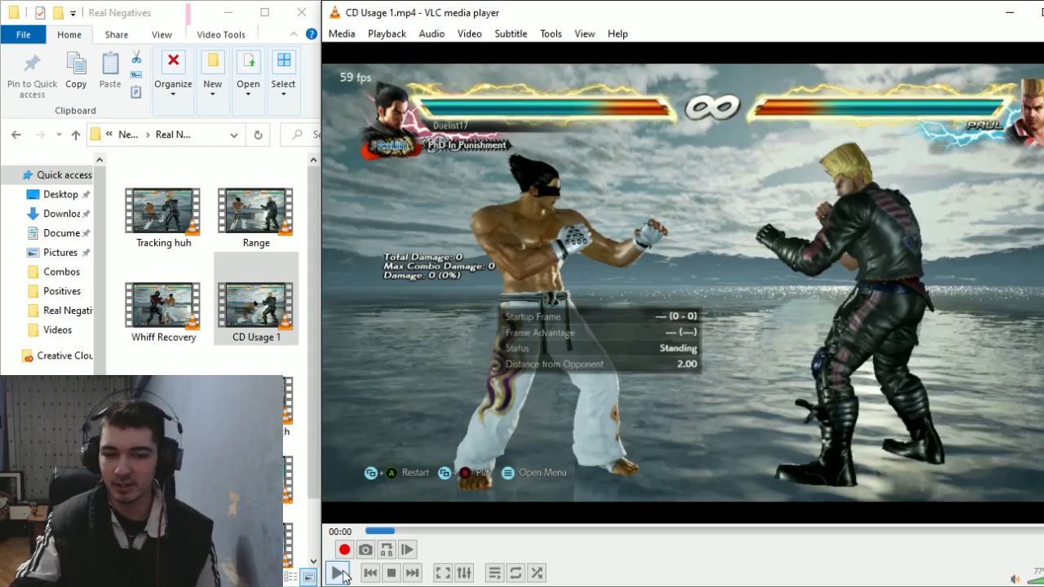
click(337, 573)
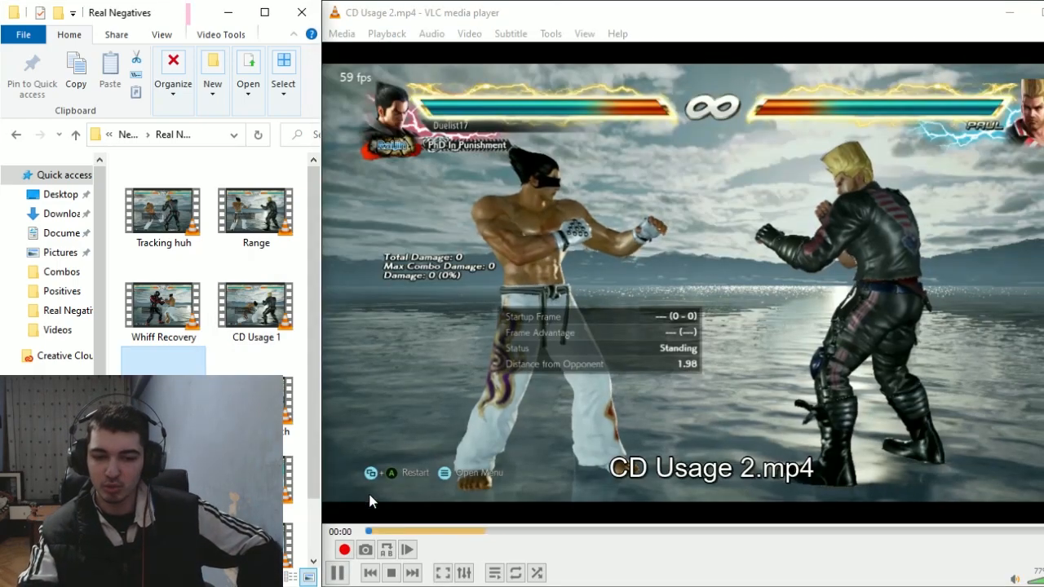
Step: Play and pause the CD Usage 2 clip before moving to WD into crouch Usage
click(335, 571)
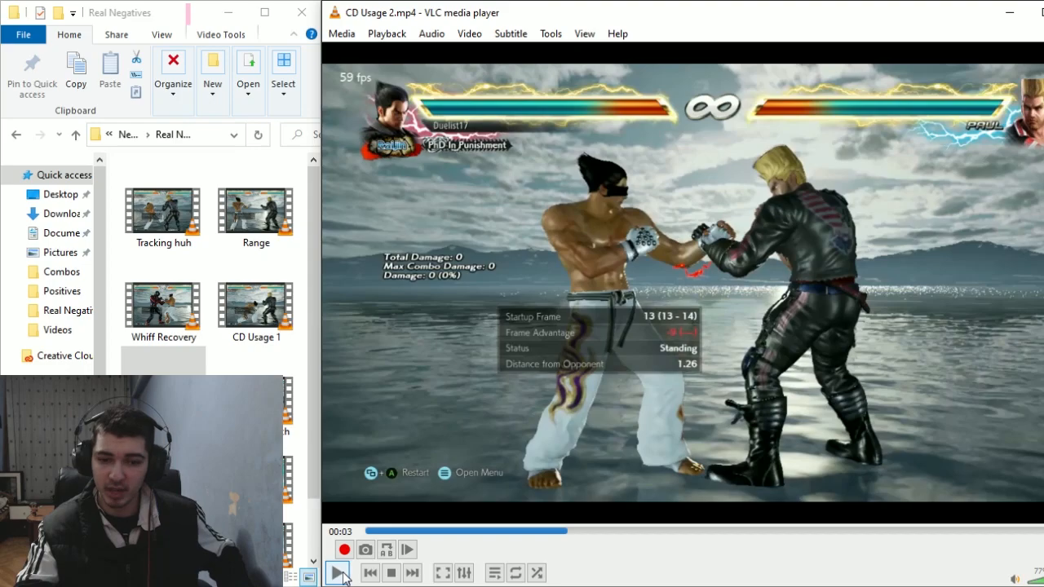
click(338, 573)
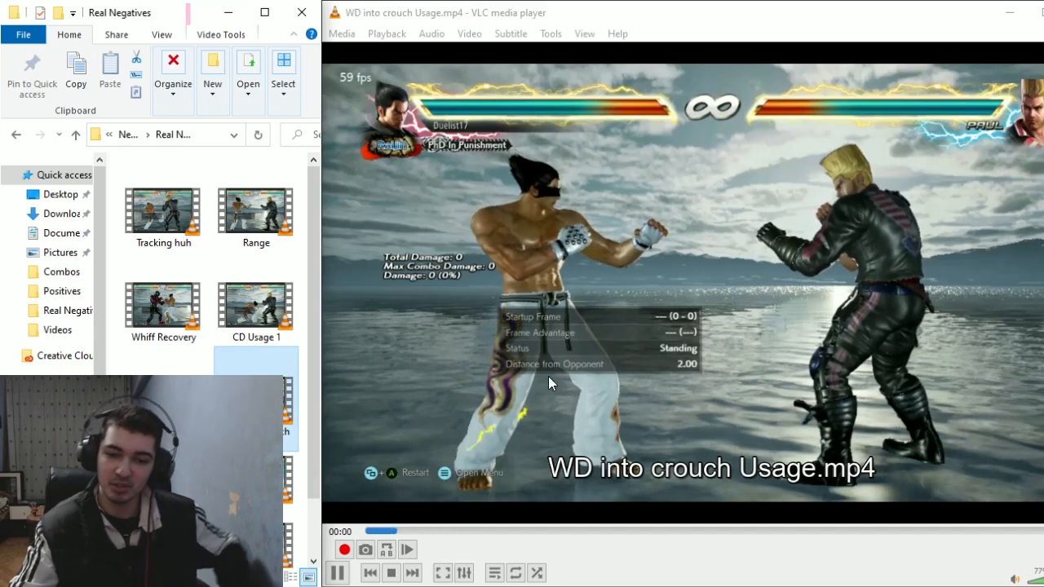
Step: Play the WD into crouch Usage clip through to 00:11 from the playlist
click(336, 572)
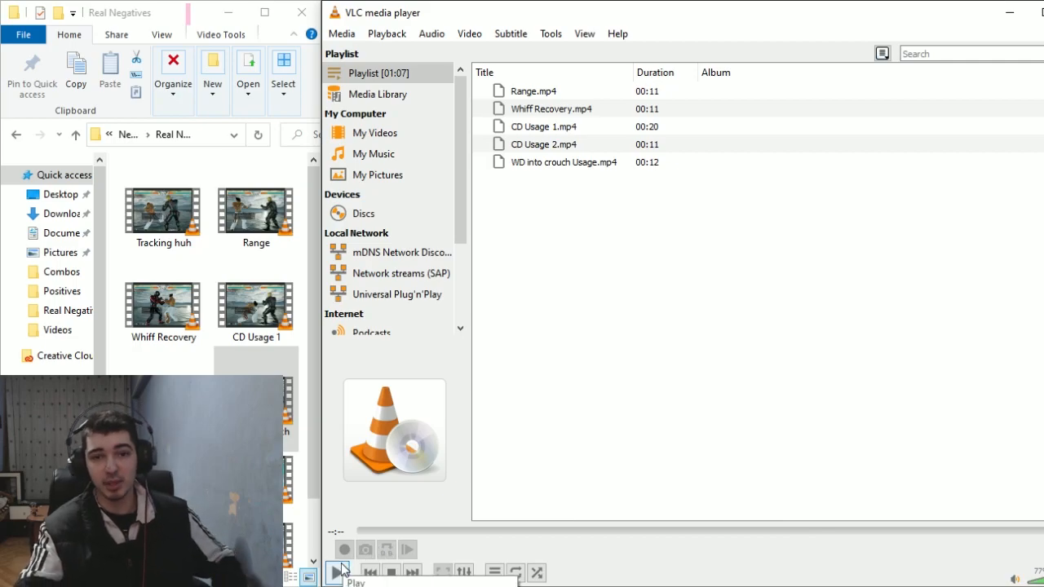
click(336, 571)
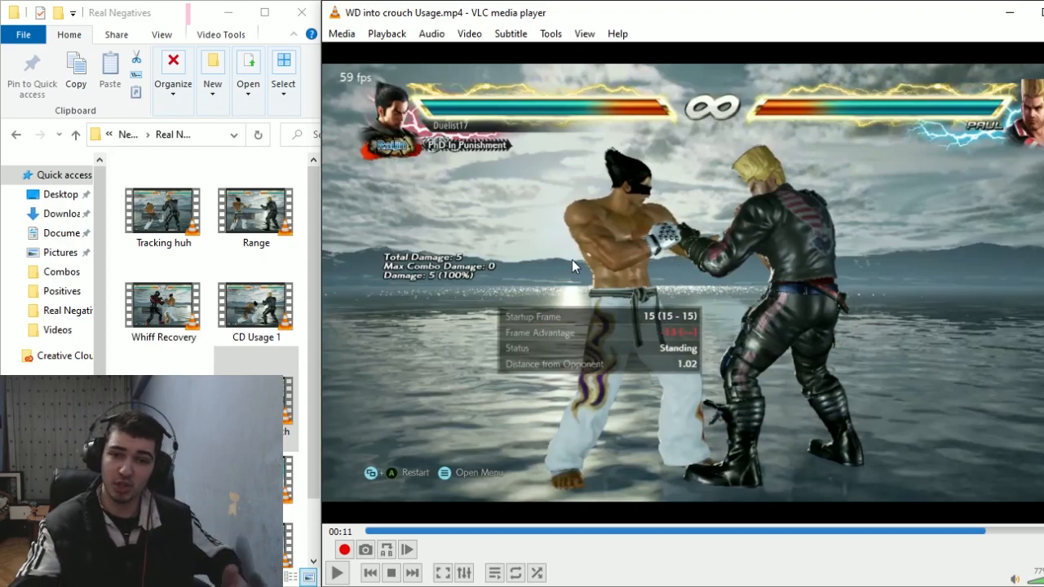
mouse_move(320, 345)
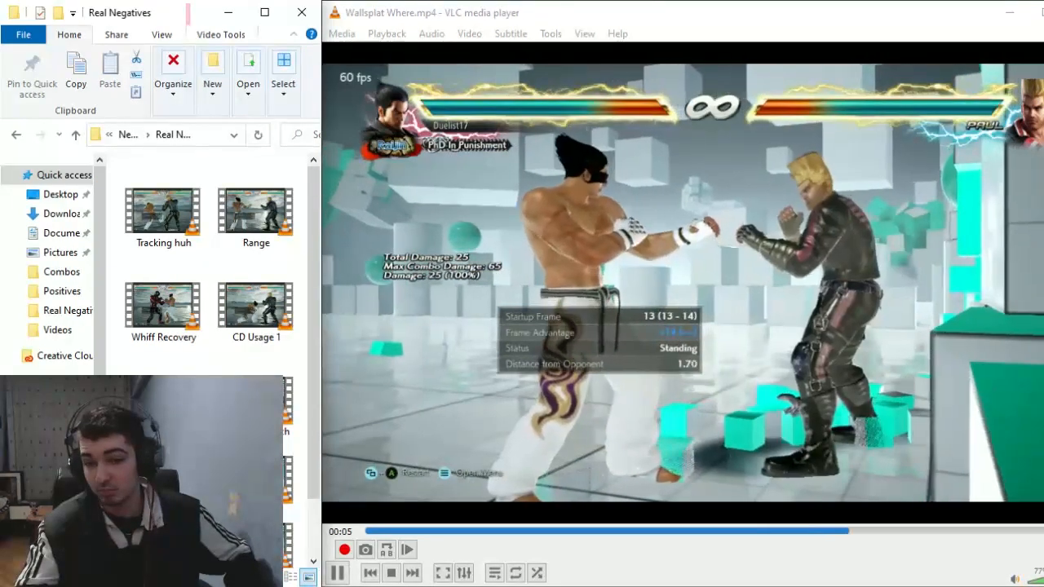
Step: Play through Wallsplat Whee and CH No Splat, then start the FF3 steppable clip
click(336, 572)
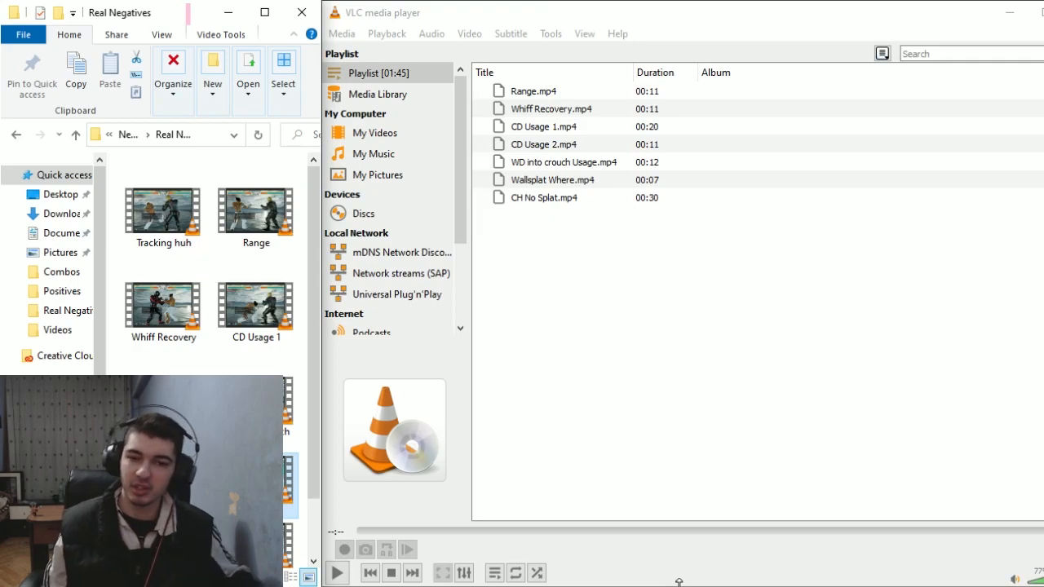
mouse_move(301, 421)
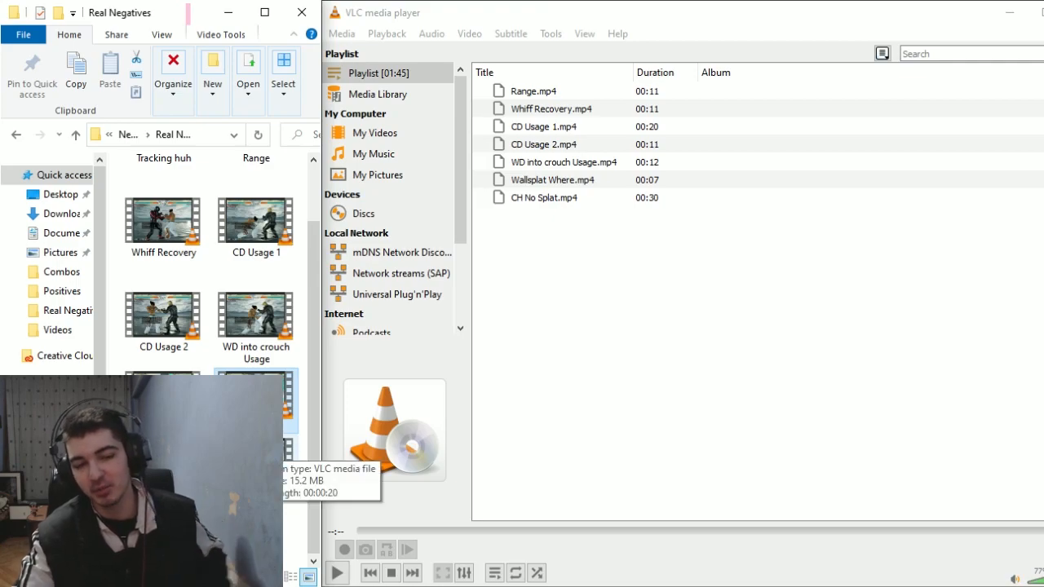
click(336, 572)
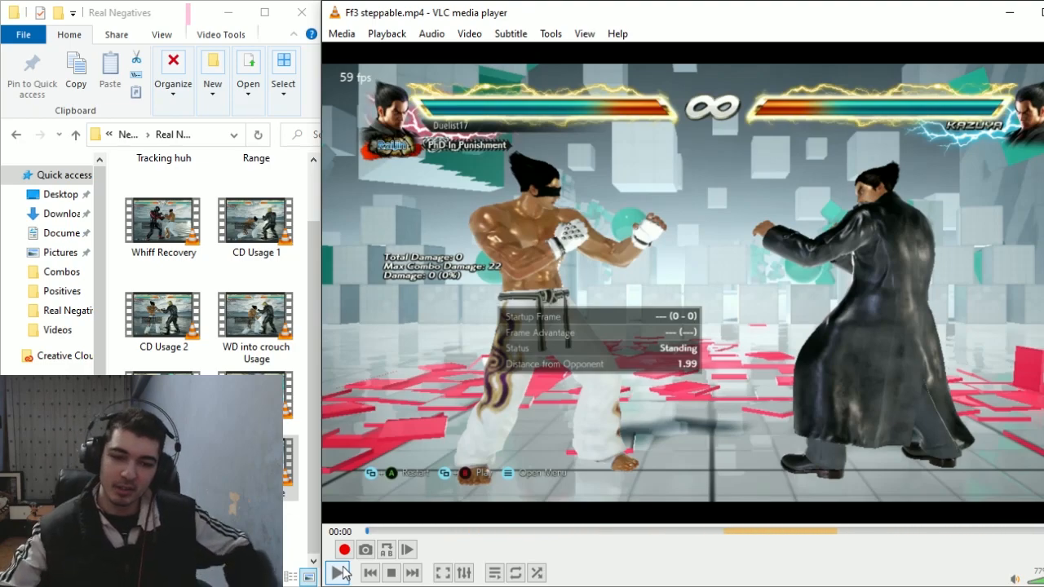
Step: Start playing the FF3 steppable clip from its beginning
click(337, 571)
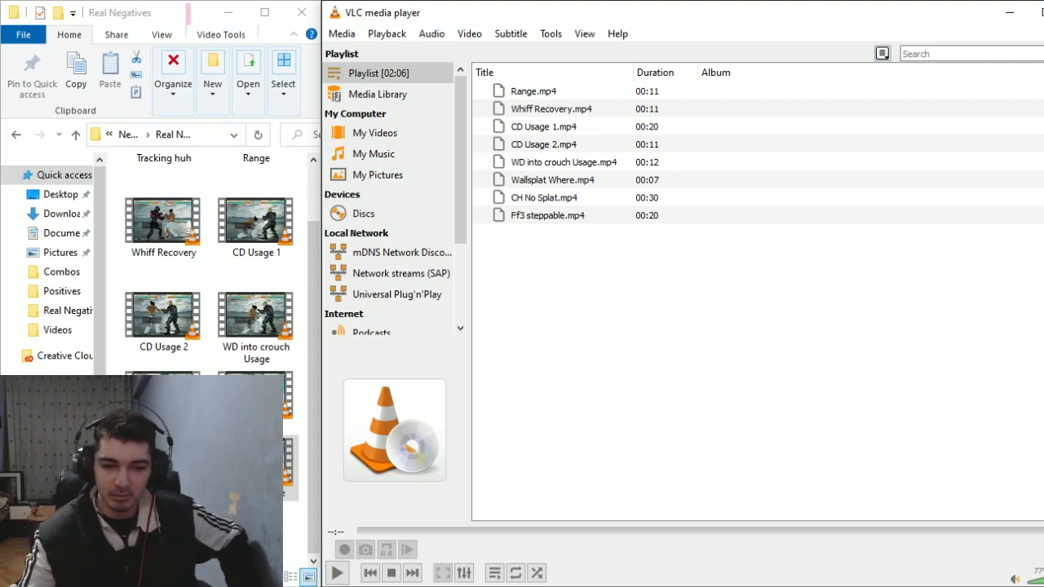
Step: Play Tracking huh.mp4, pausing briefly at a key moment before letting it finish
scroll(up, 3)
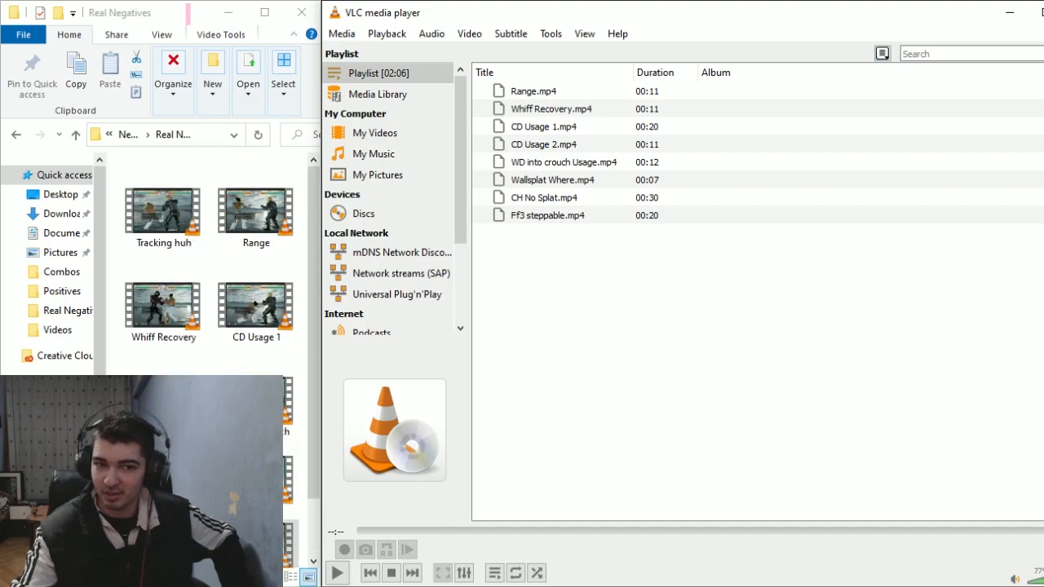
click(163, 213)
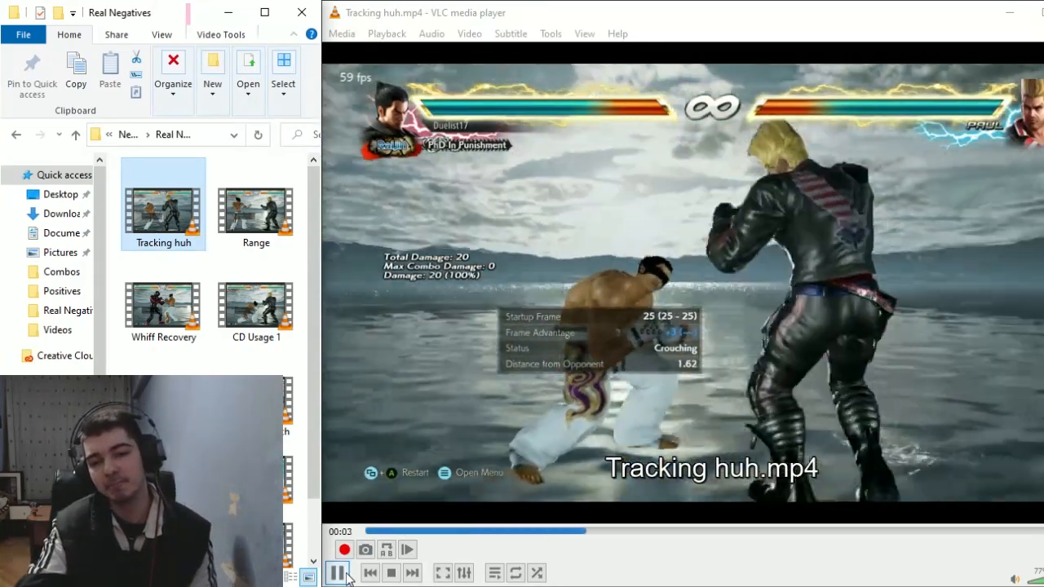
click(338, 573)
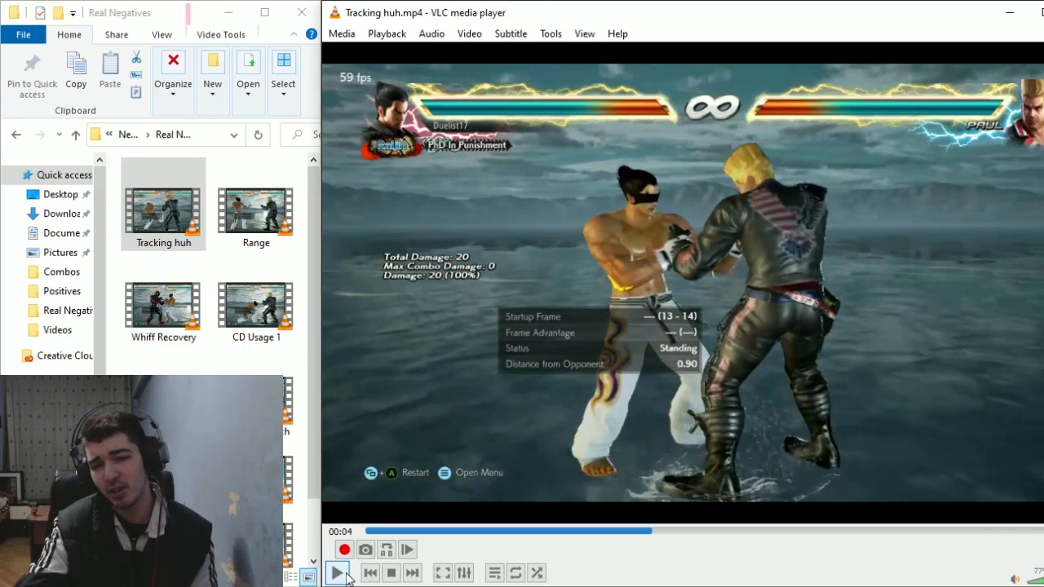
click(336, 573)
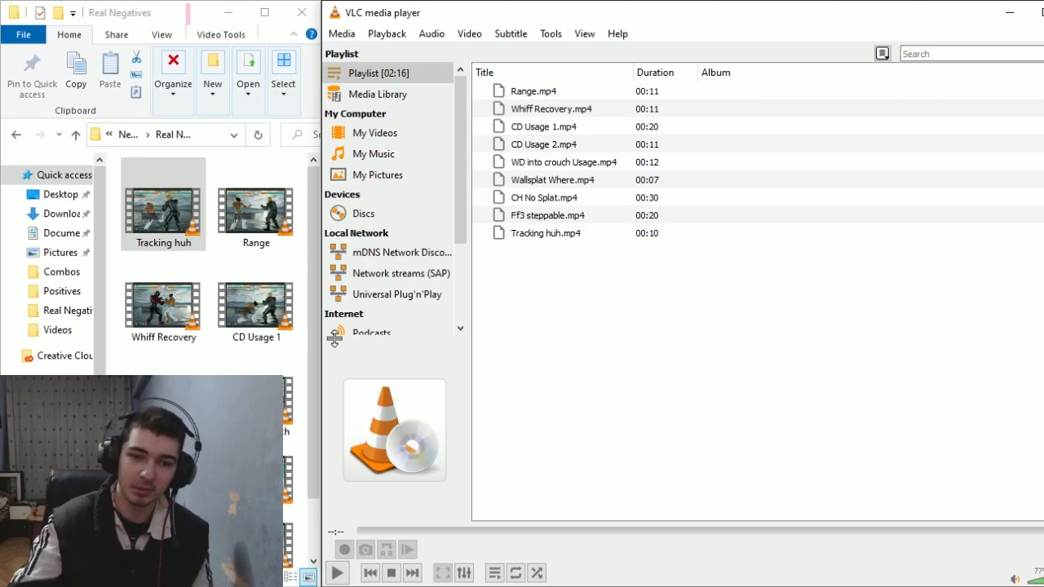
Step: Start the Tracking LOL clip, then move on to Better Options.mp4 at its opening frame
scroll(down, 3)
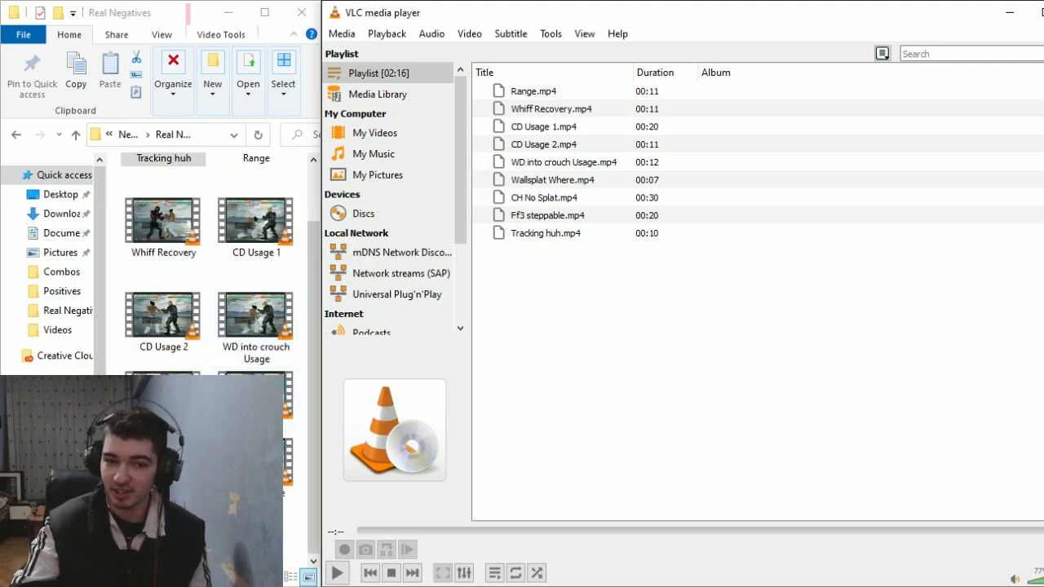
double_click(545, 232)
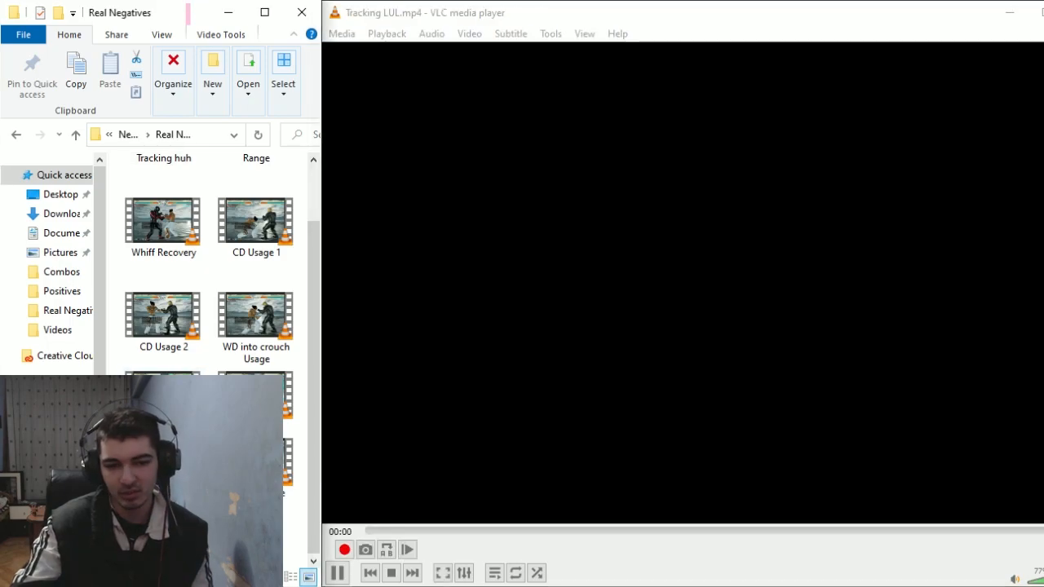
click(335, 571)
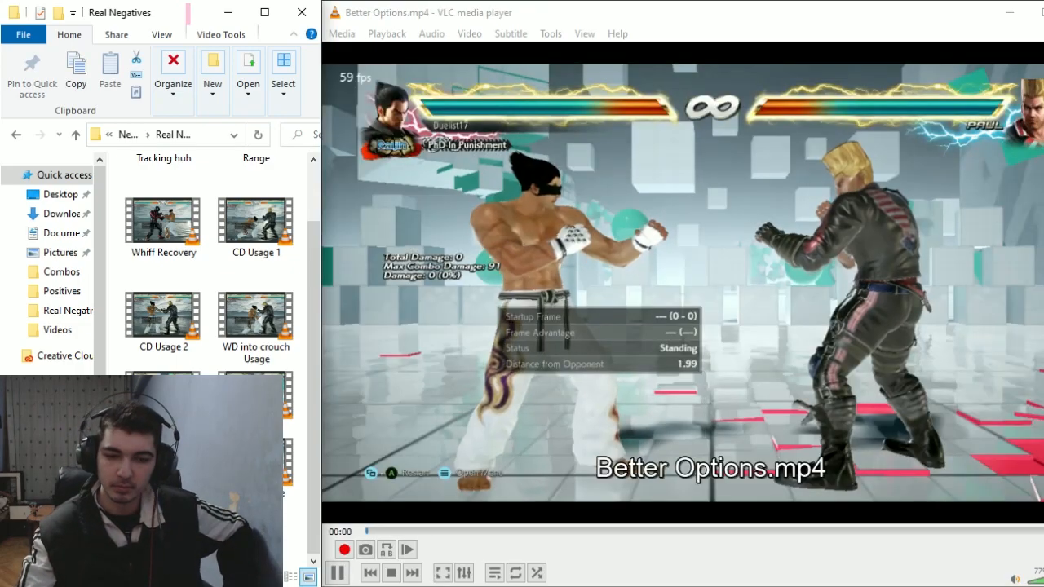
Step: Play Better Options to about 14 seconds, pausing twice to study the 56-damage wall-hit combo
click(336, 572)
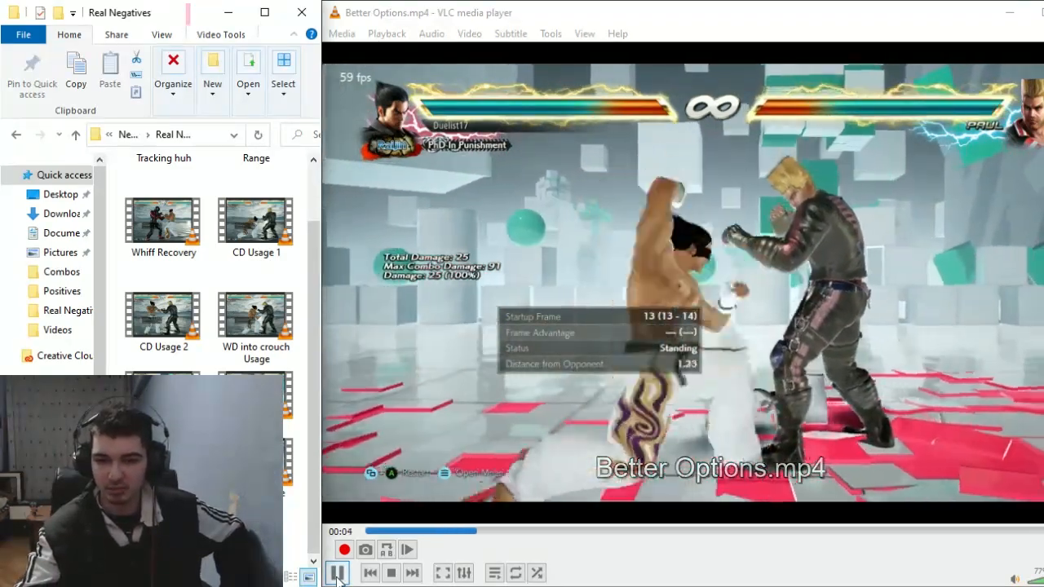
click(336, 571)
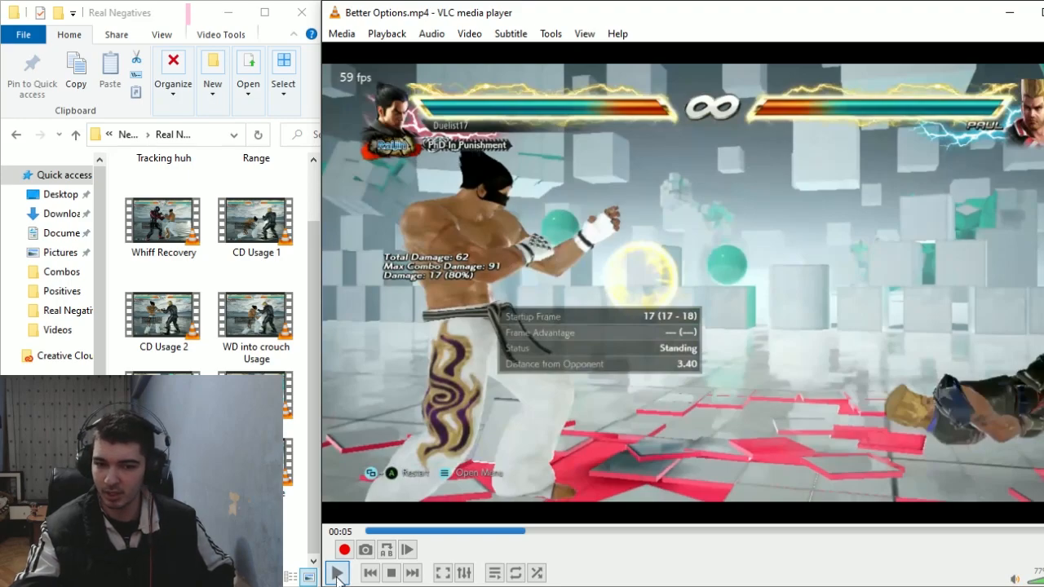
click(336, 572)
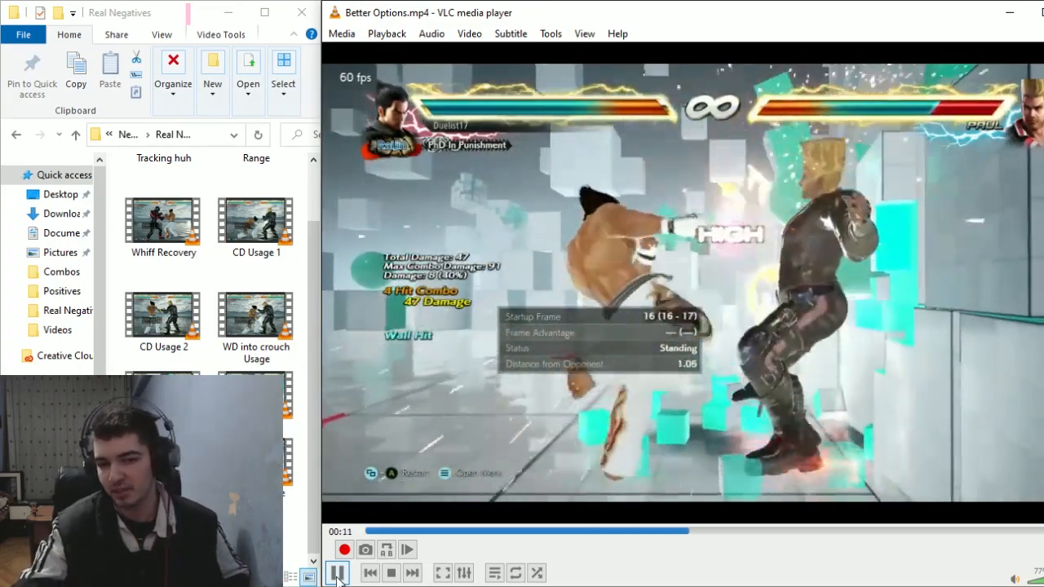
click(336, 571)
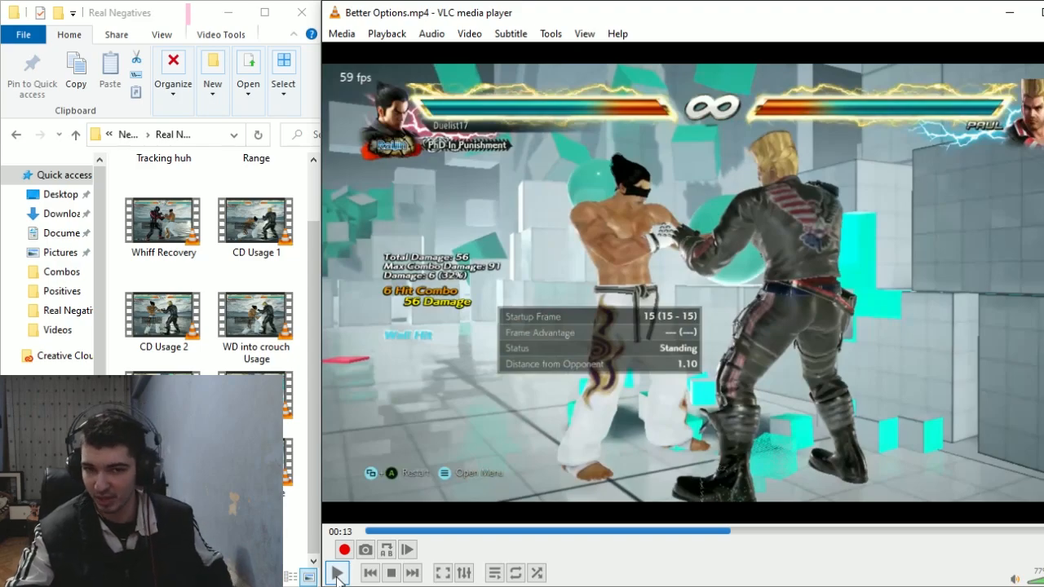
click(336, 573)
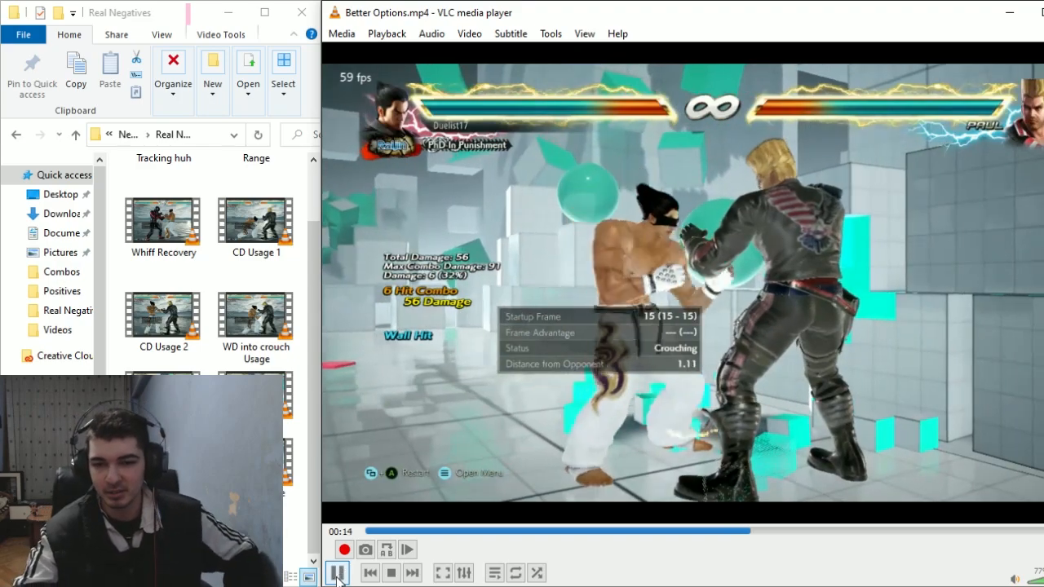